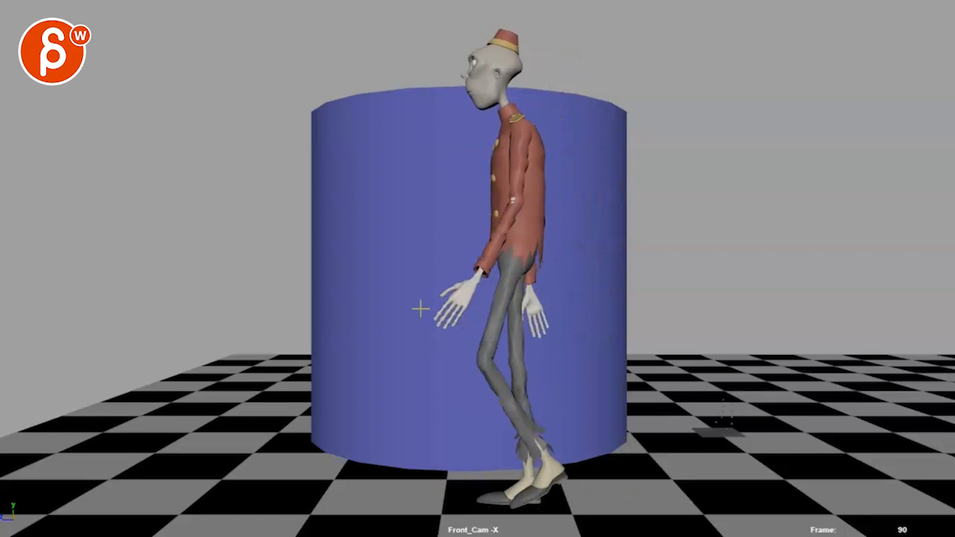
key("space")
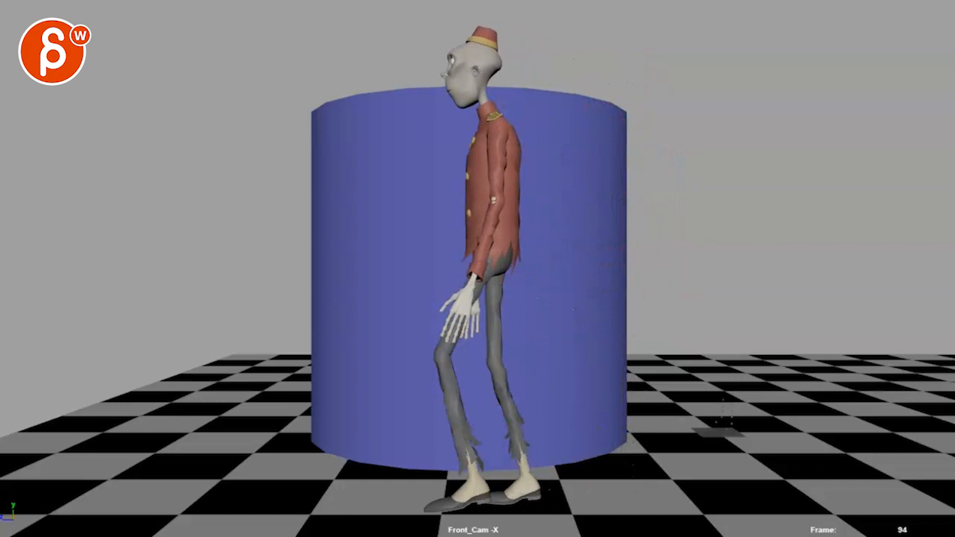